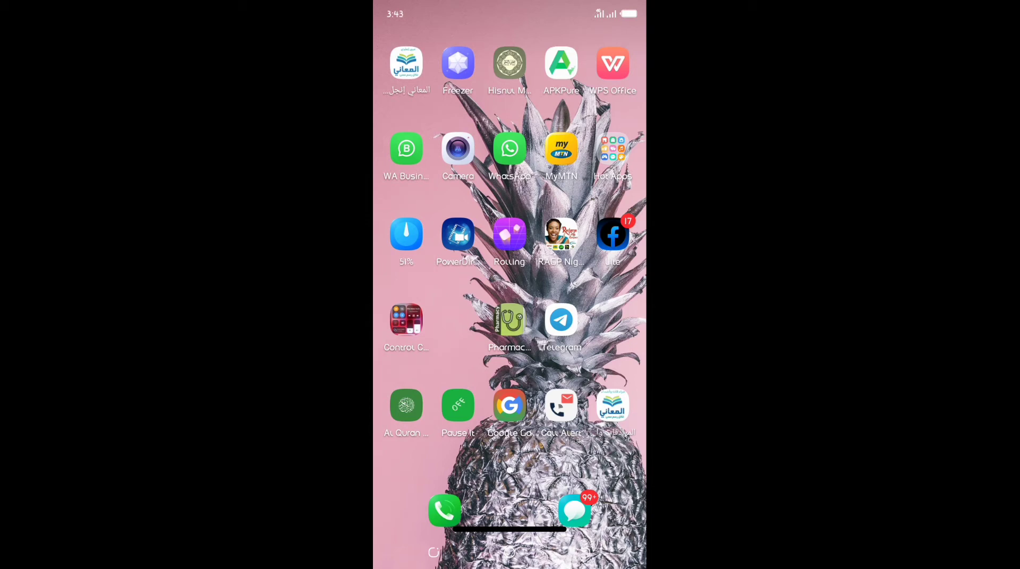
Dial *141# from the Phone app to bring up the MTN data menu
left_click(445, 511)
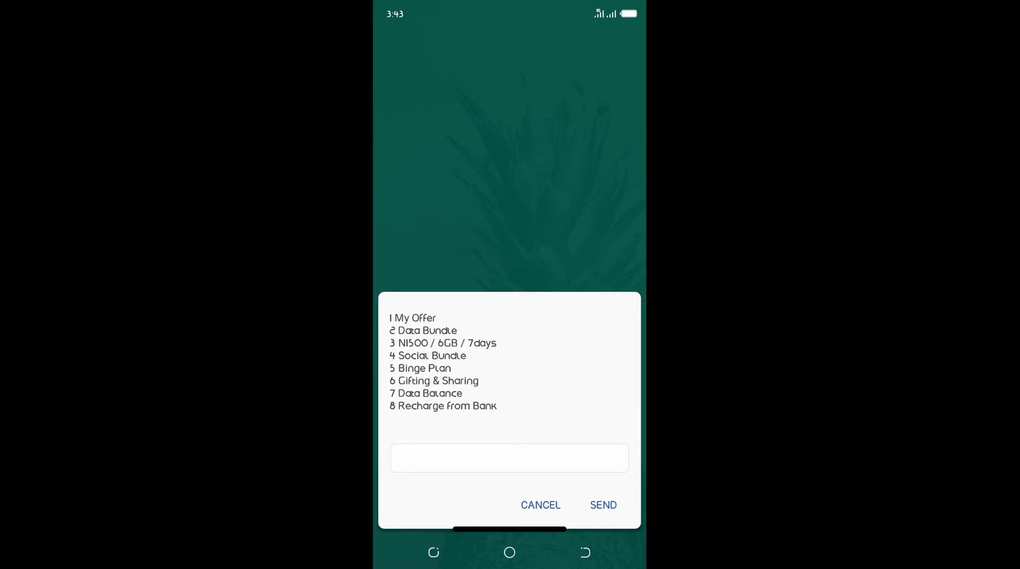
Reply 6 to reach the Gifting & Sharing submenu with Change PIN, Data Gifting, Ask A Friend and Data Me2U
left_click(508, 458)
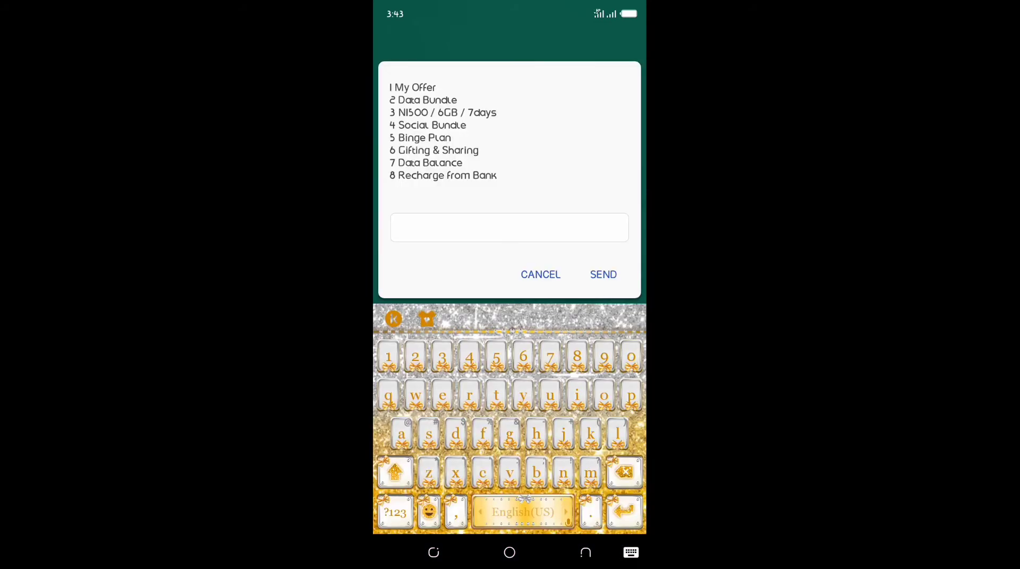
left_click(602, 274)
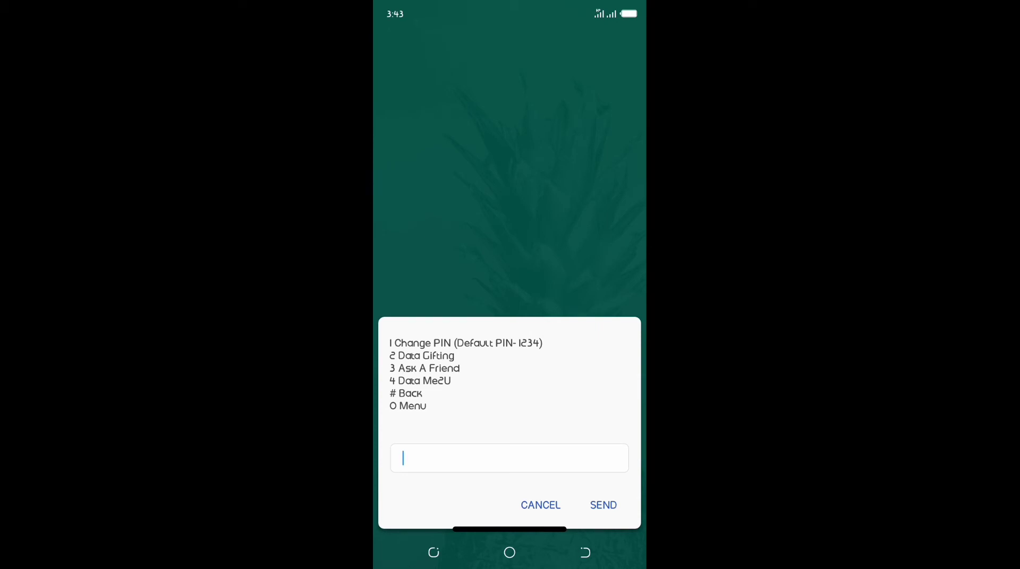
left_click(508, 457)
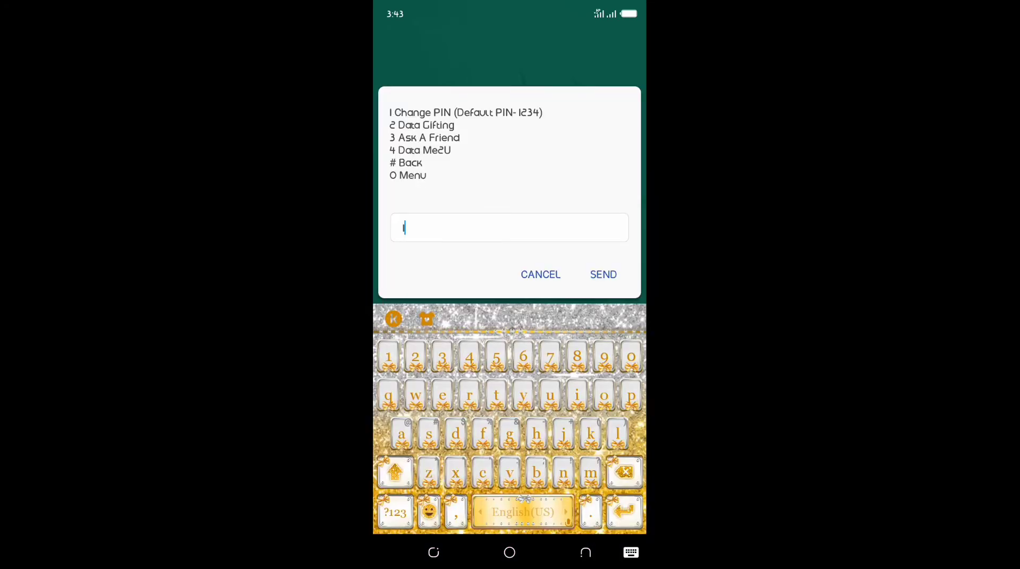
left_click(601, 274)
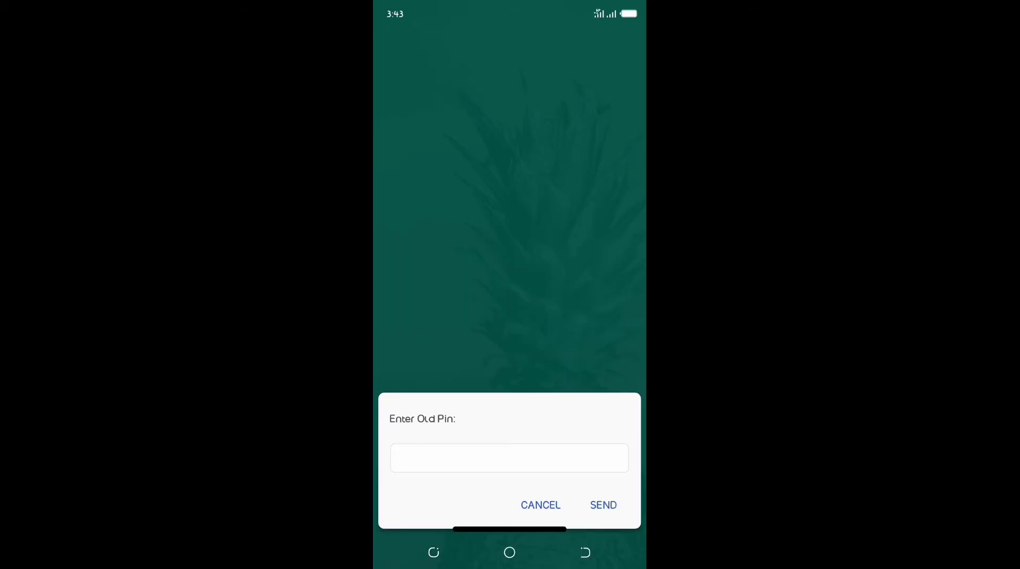
left_click(508, 458)
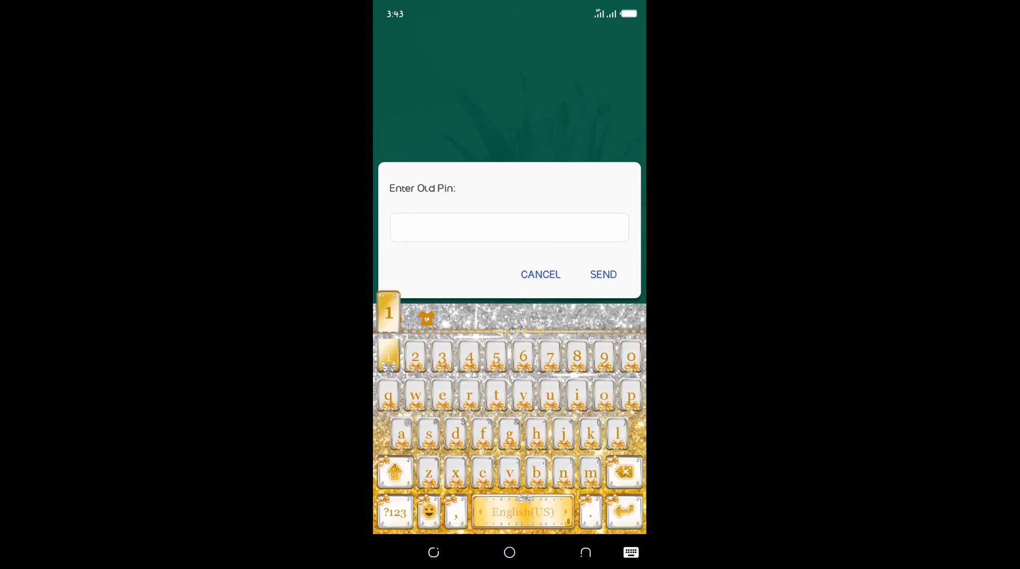
left_click(601, 274)
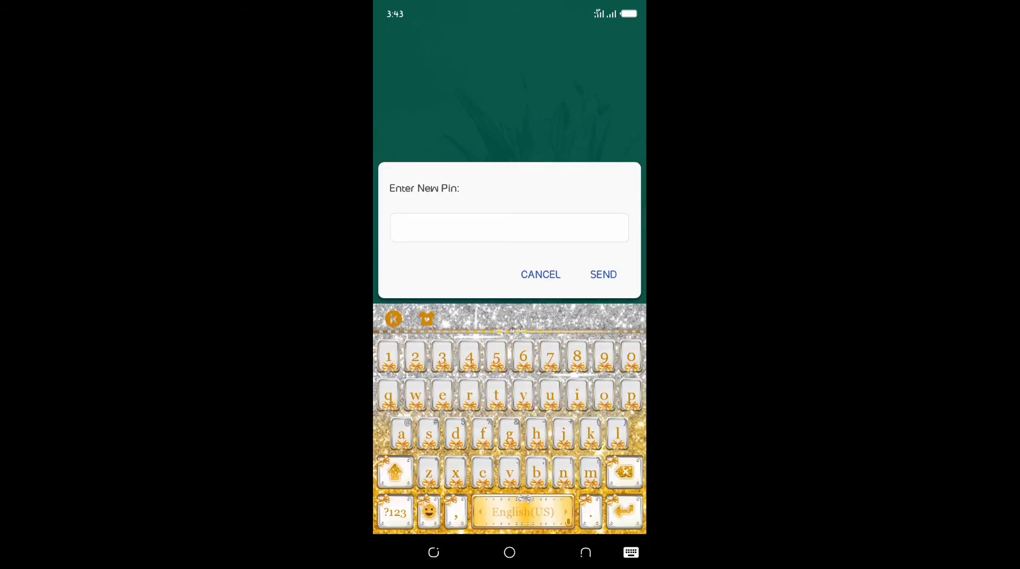
type("56")
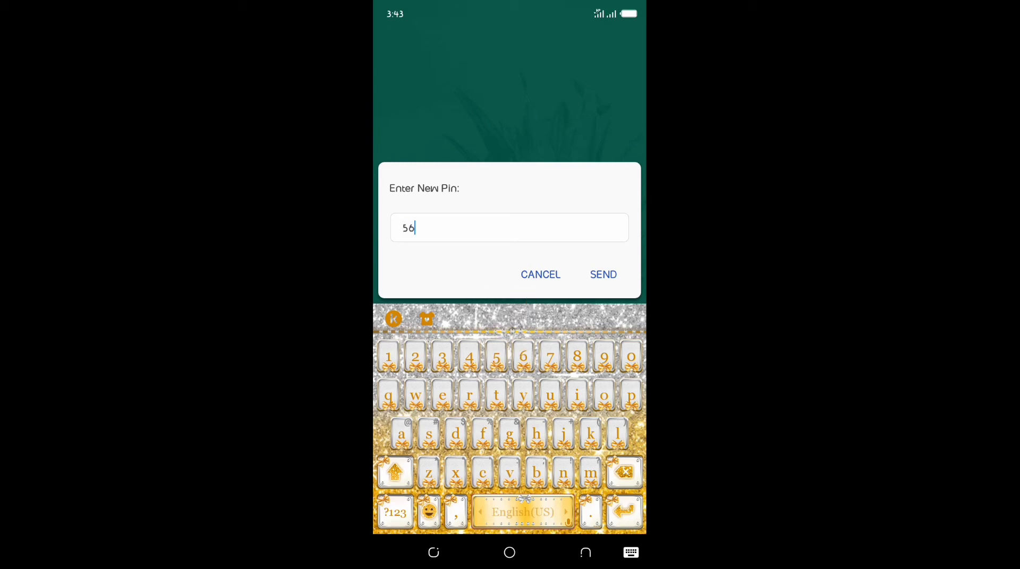
type("86")
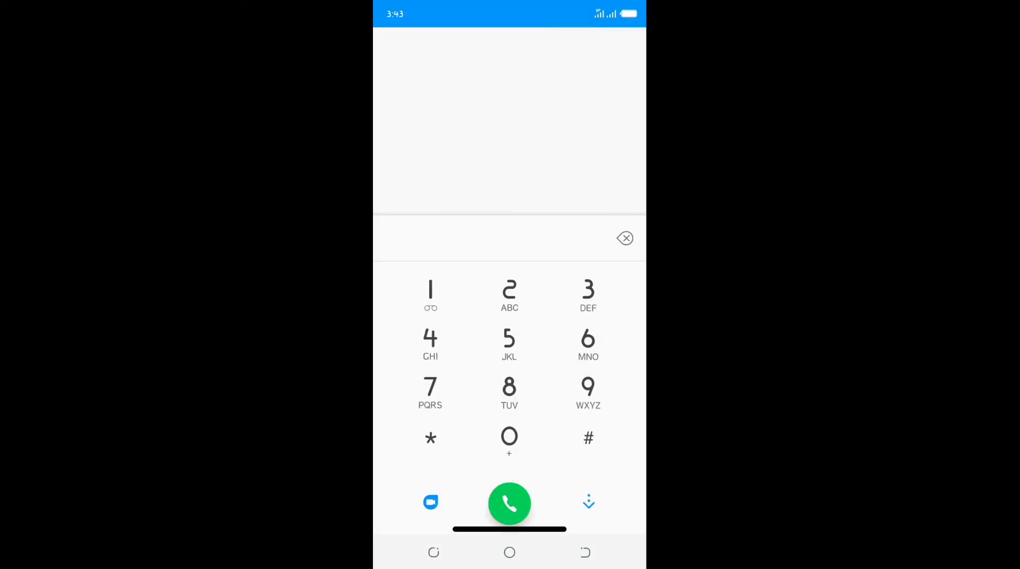
Redial *141# and reply 6 for Gifting & Sharing again
left_click(587, 438)
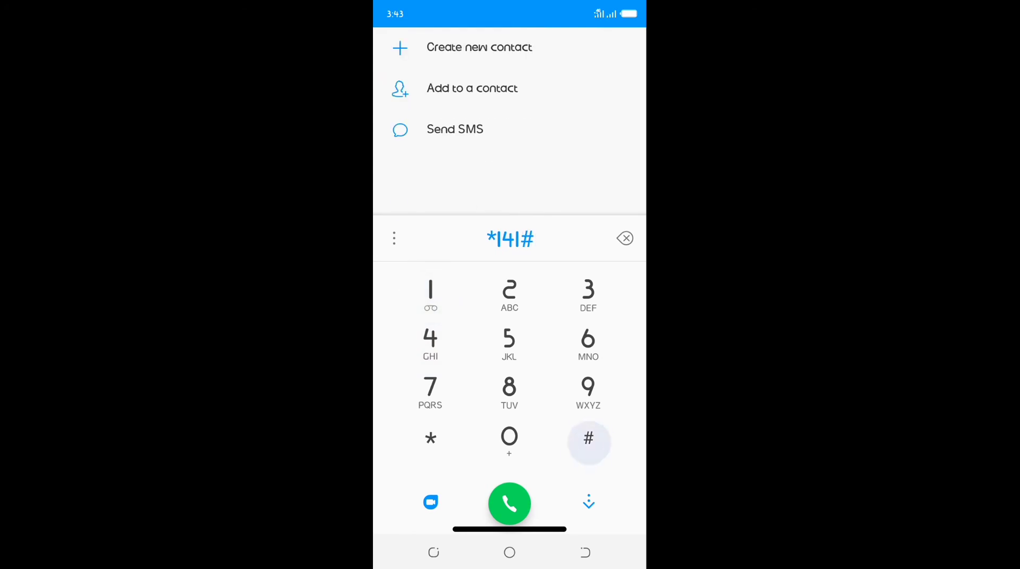
left_click(509, 504)
type("6")
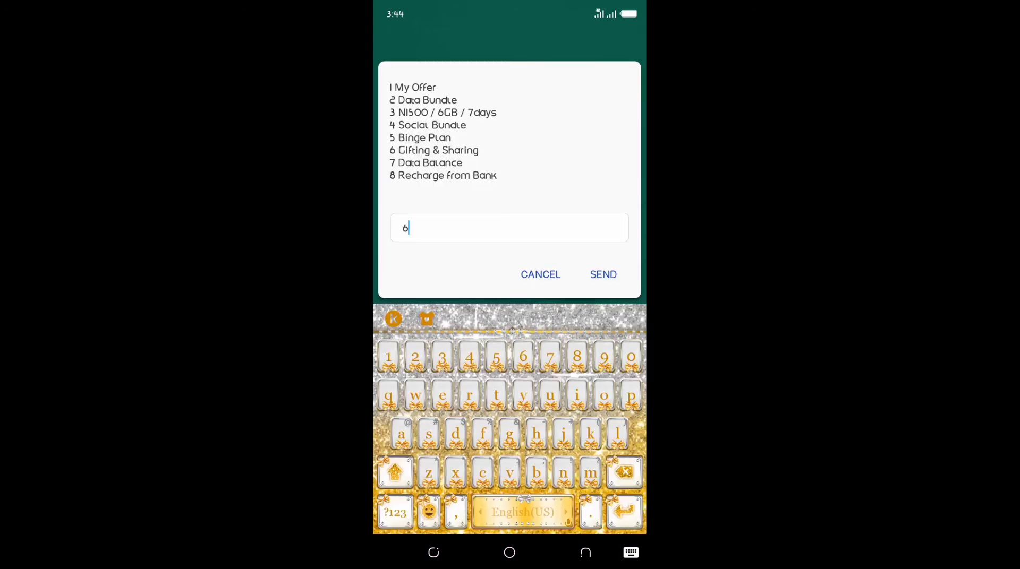
left_click(601, 274)
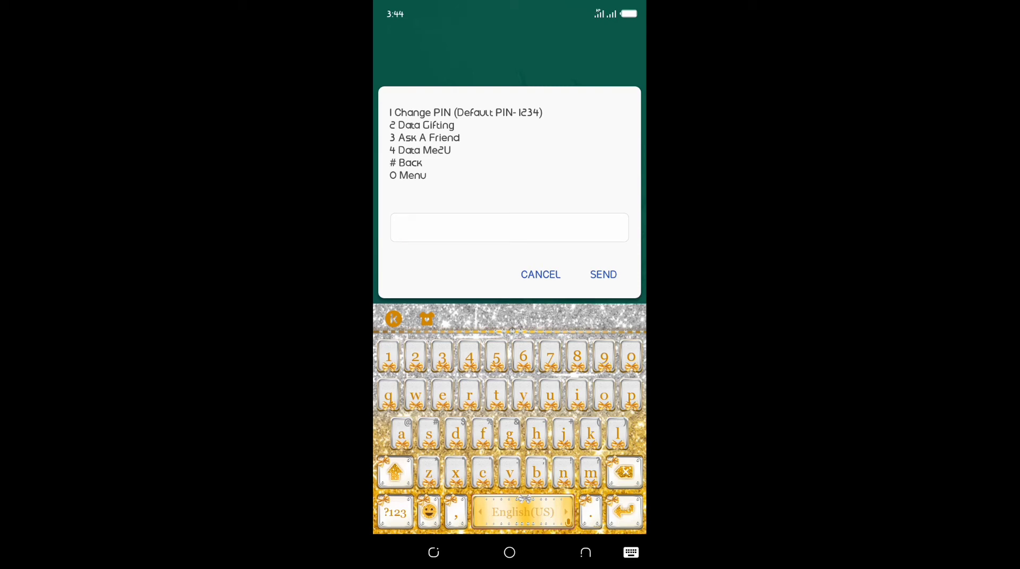
From the bundle category list reply # to return to the Gifting & Sharing options
left_click(416, 356)
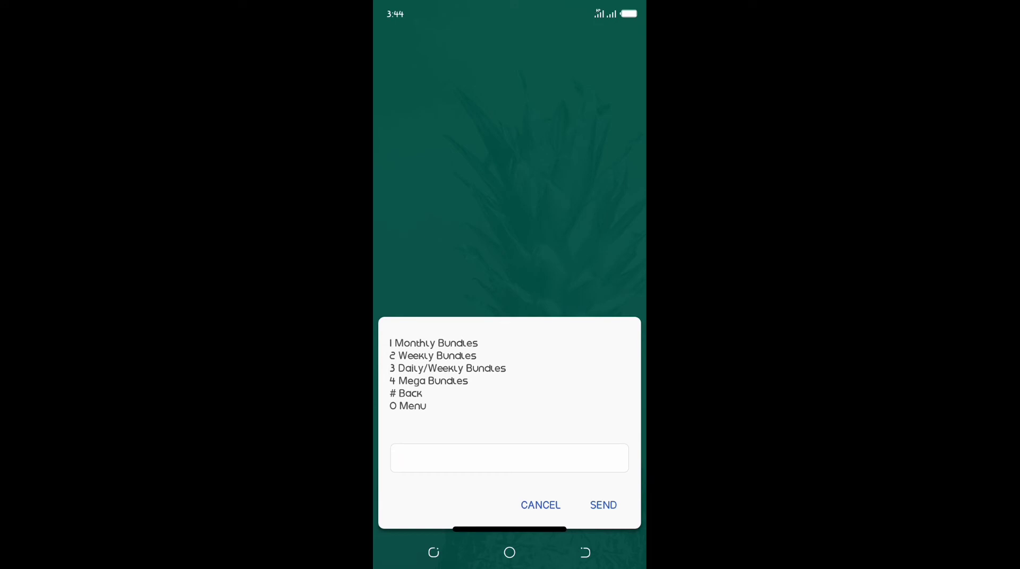
left_click(508, 458)
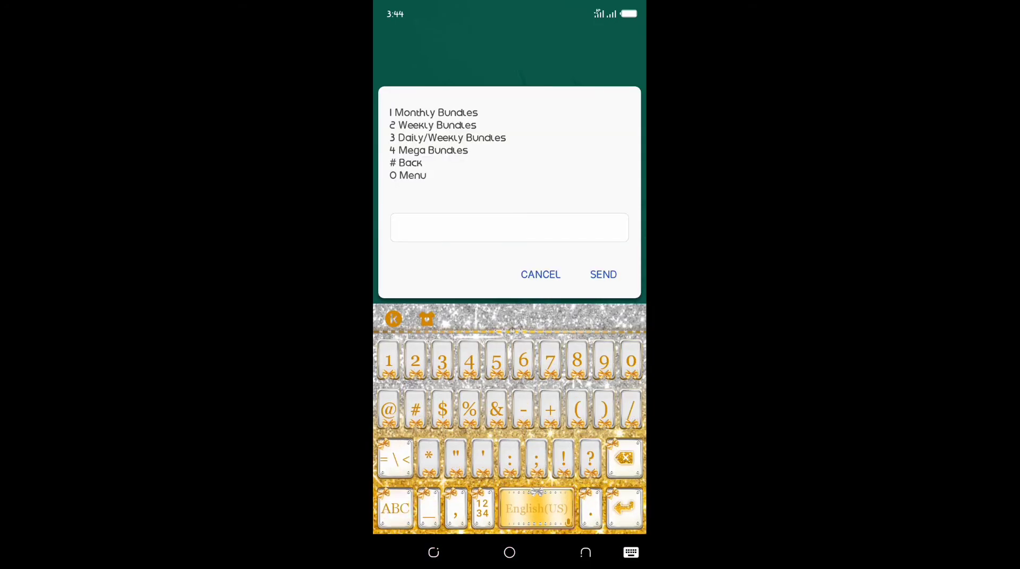
left_click(602, 274)
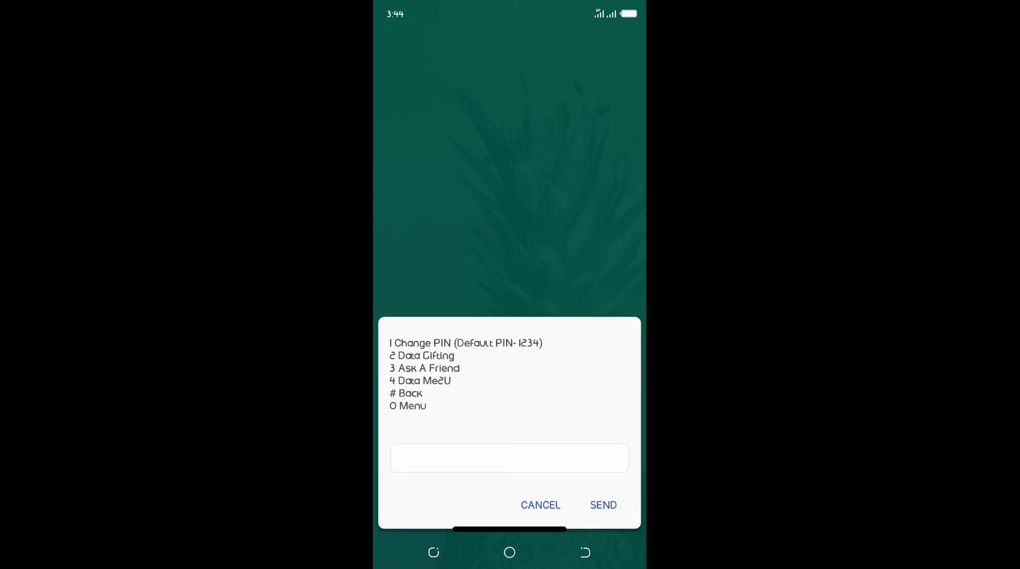
Choose 4 for Data Me2U and then 2 to send Me2U from existing allowance
left_click(508, 458)
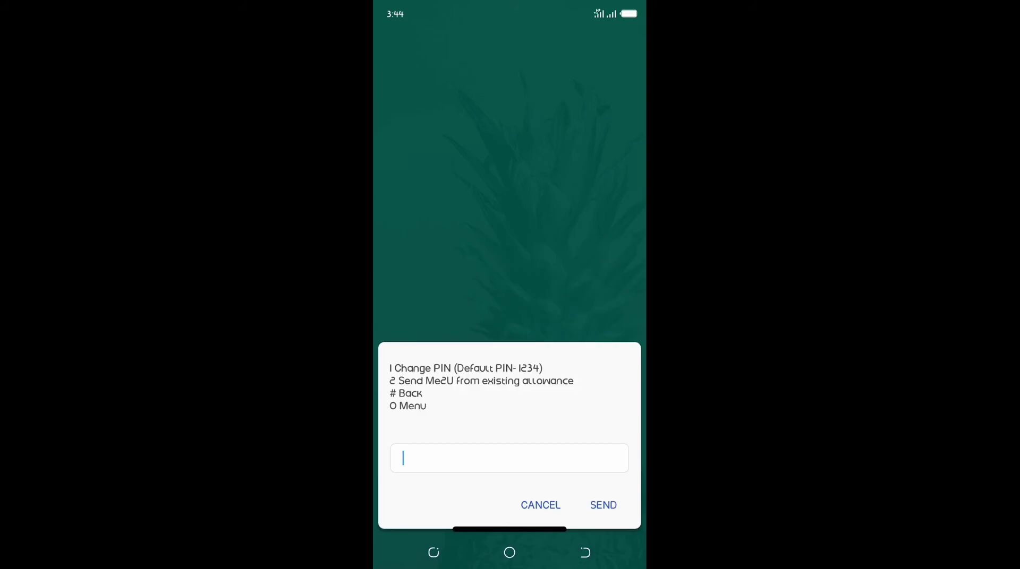
left_click(509, 458)
type("2")
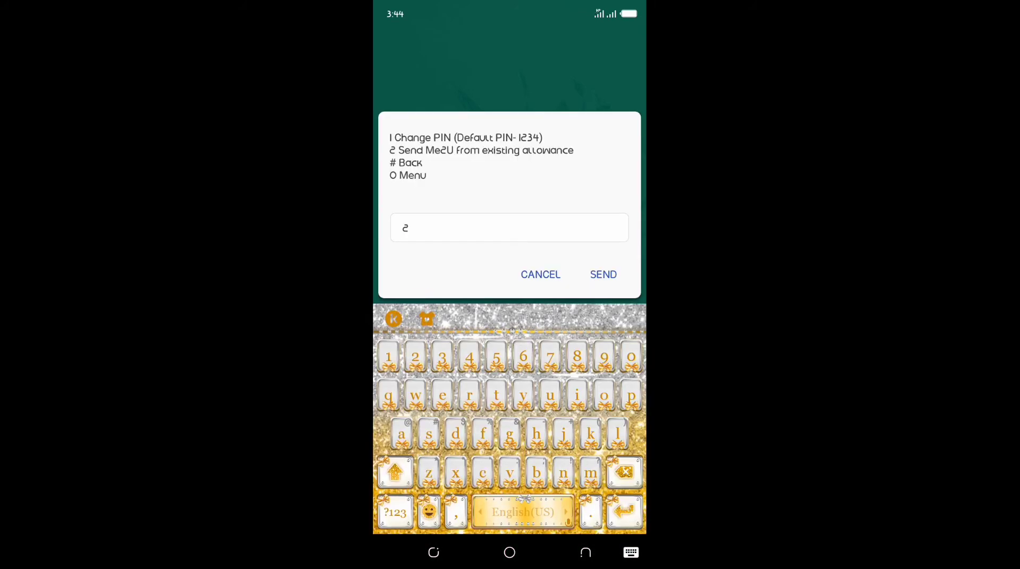
left_click(603, 274)
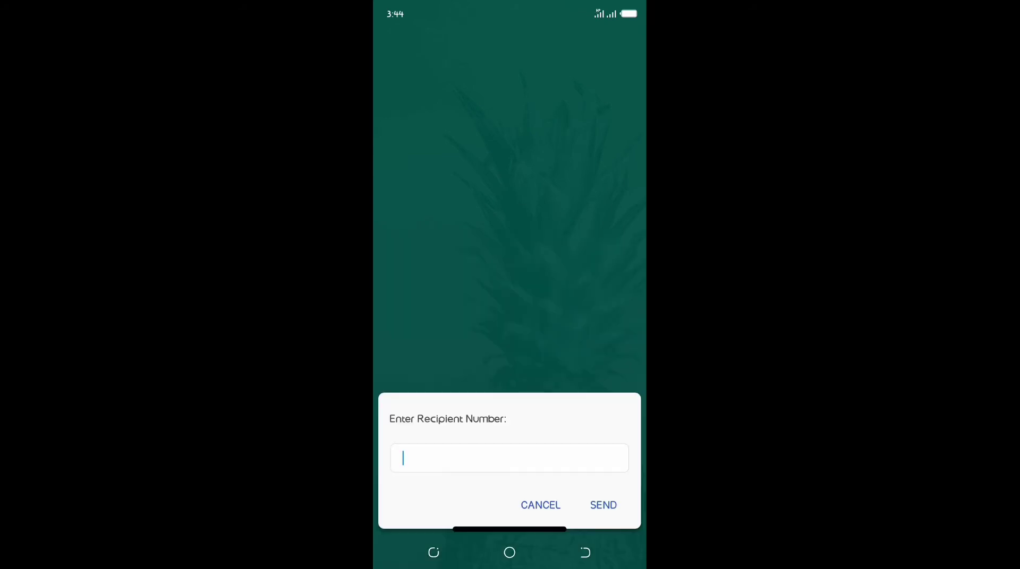
Enter and submit the recipient's phone number, reaching the data amount prompt
type("o")
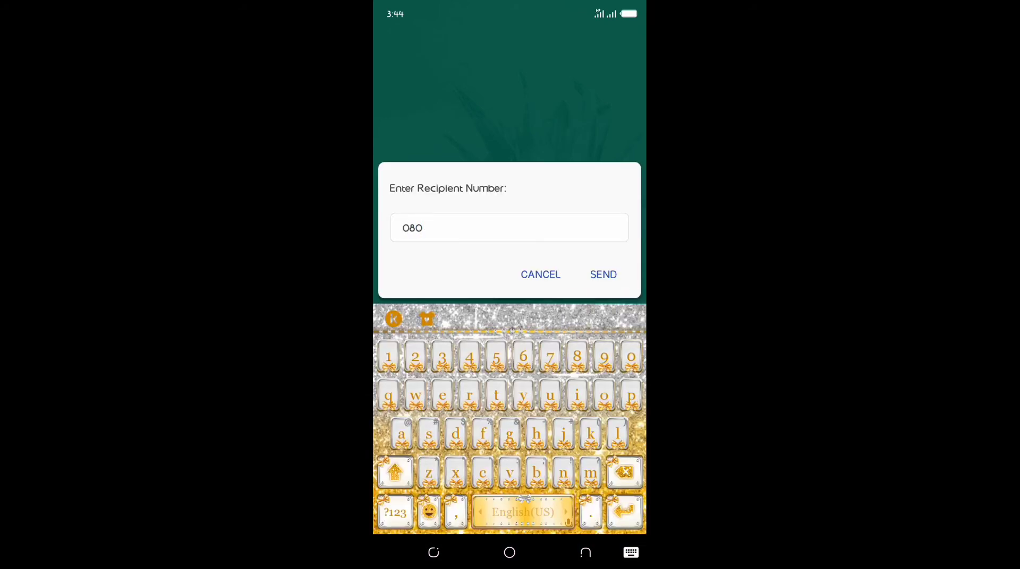
left_click(415, 357)
type("28080941")
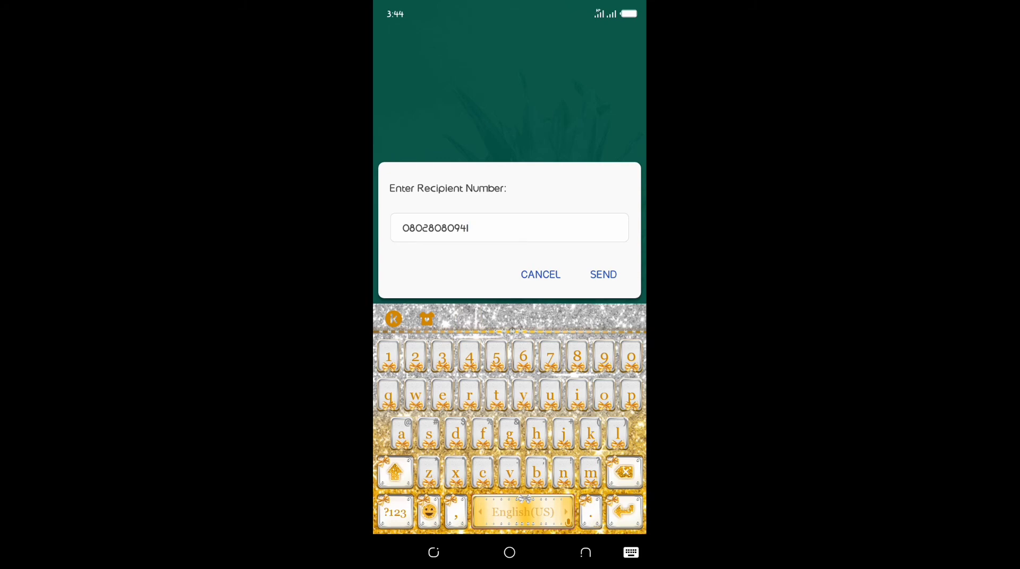
left_click(601, 274)
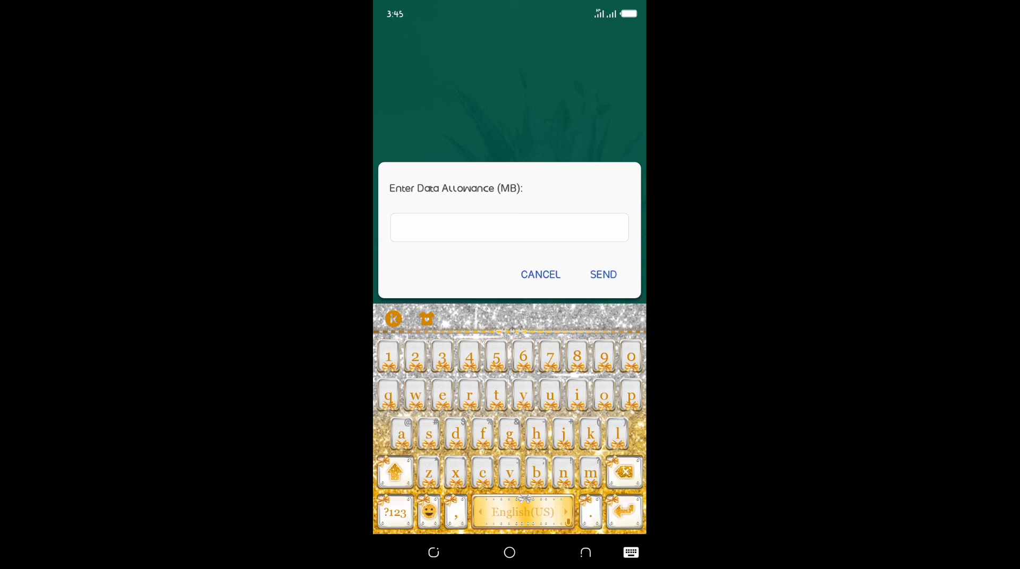
Submit the data allowance in MB and confirm the transfer with the new sharing PIN
left_click(602, 274)
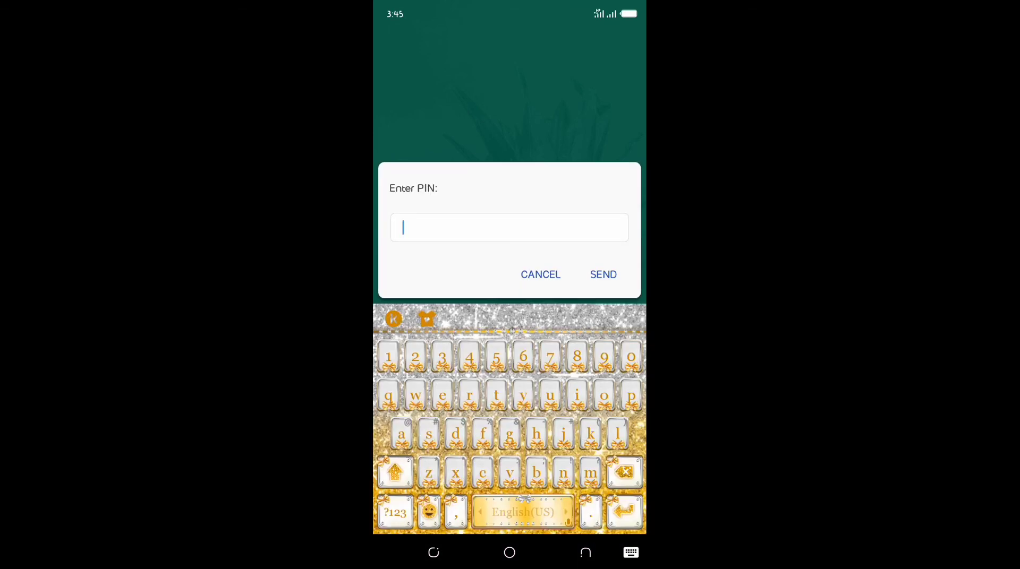
type("575")
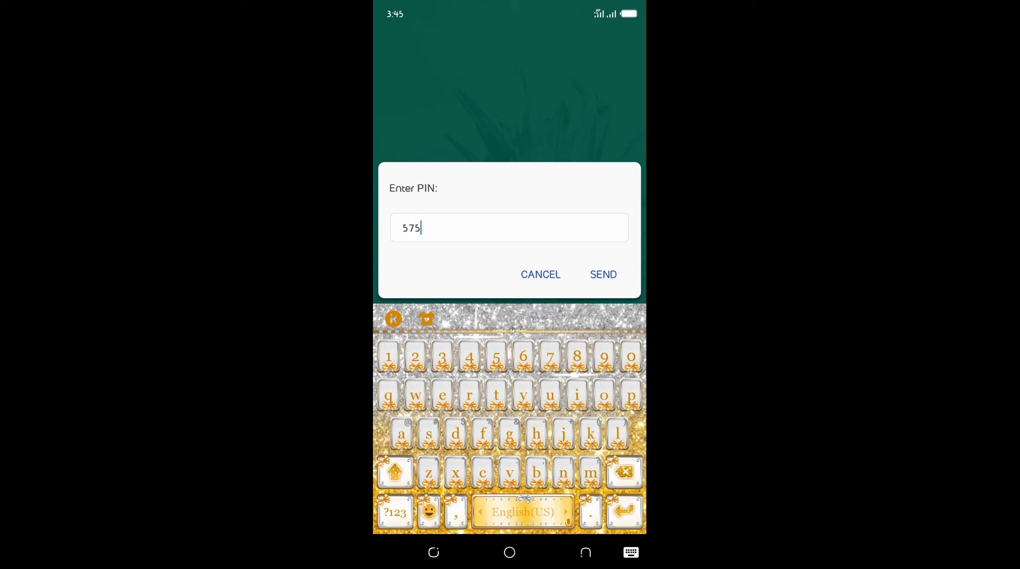
left_click(602, 274)
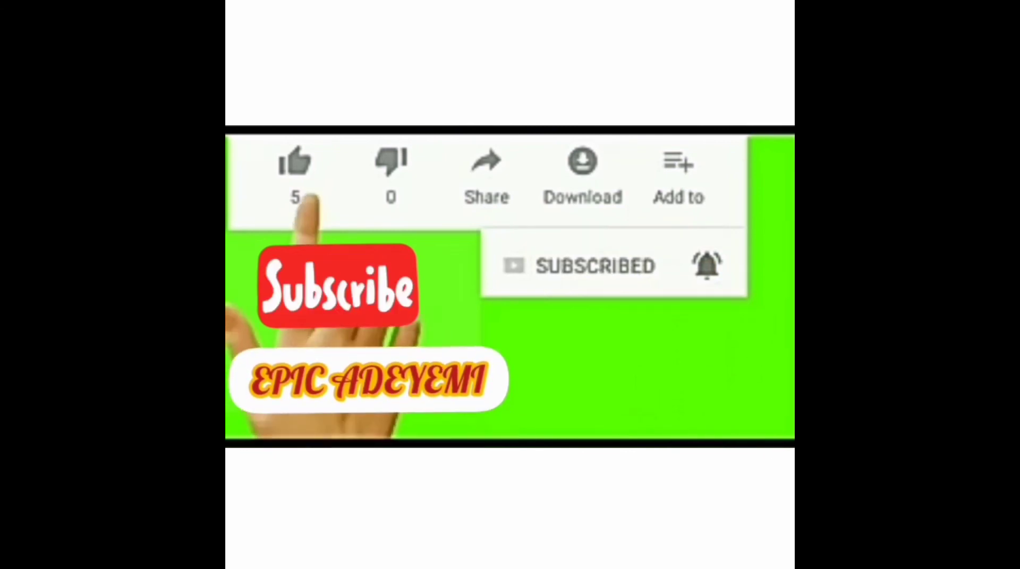
left_click(294, 161)
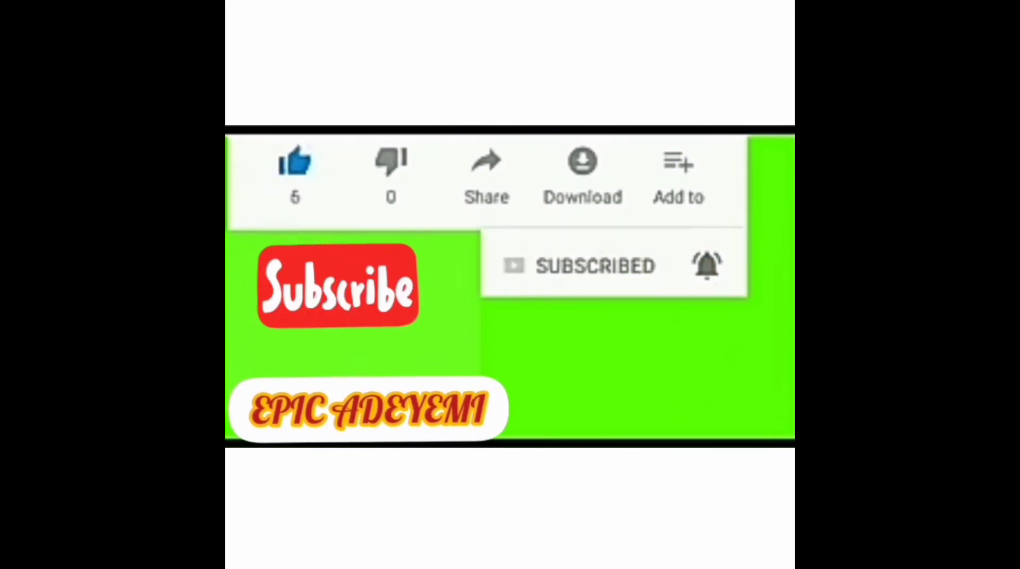